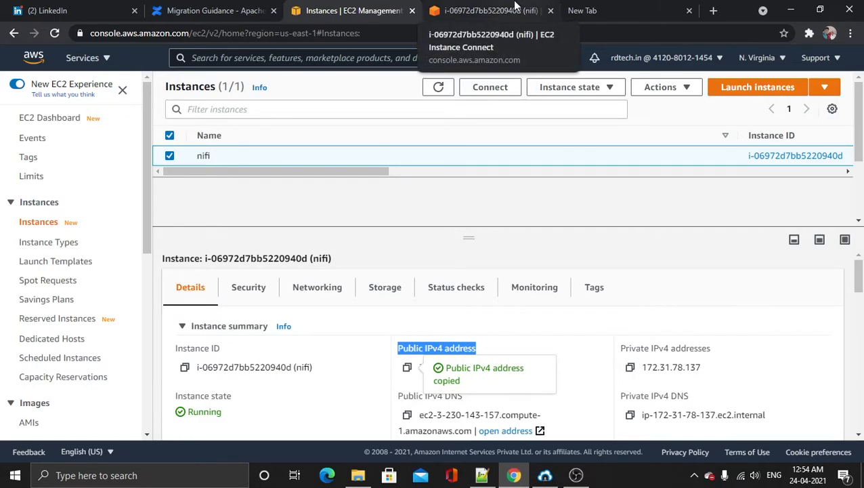
Check the instance terminal, then try NiFi at 3.230.143.157:8080/nifi in the browser, which refuses the connection.
{"action": "left_click", "coordinate": [488, 11]}
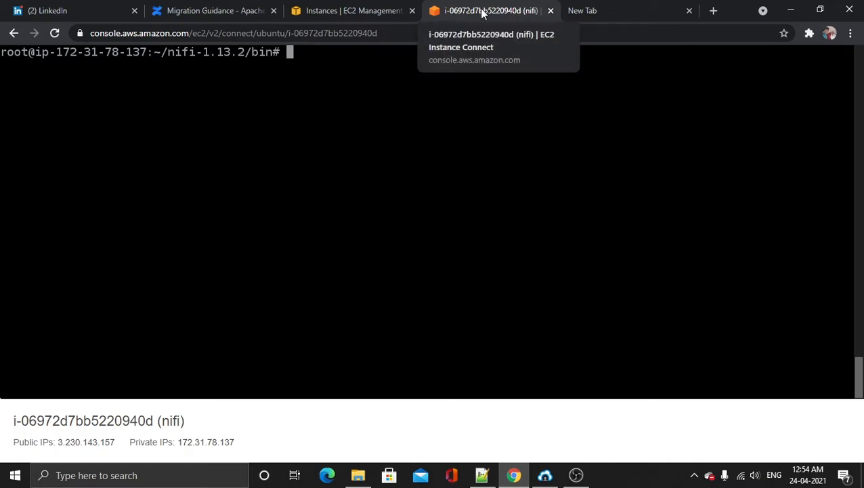
{"action": "mouse_move", "coordinate": [498, 32]}
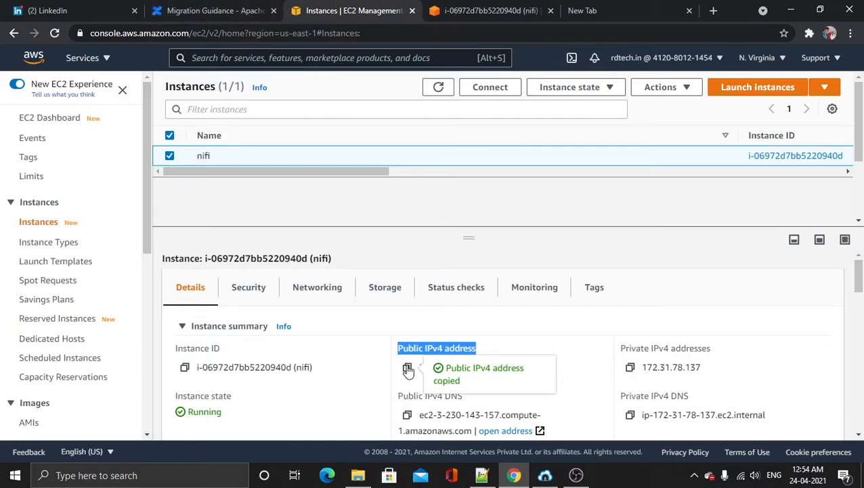
{"action": "left_click", "coordinate": [603, 11]}
{"action": "type", "text": "3.230.143.157:8080/nifi/"}
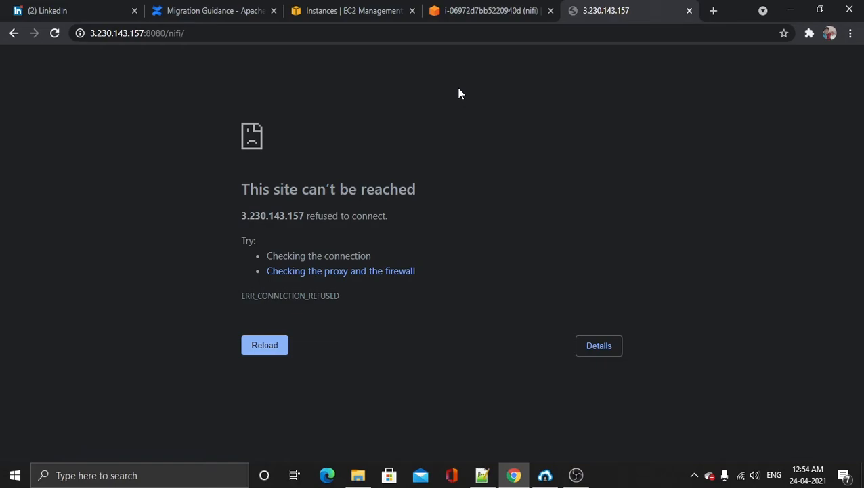
Switch back to the nifi instance's EC2 Instance Connect terminal.
{"action": "left_click", "coordinate": [264, 345]}
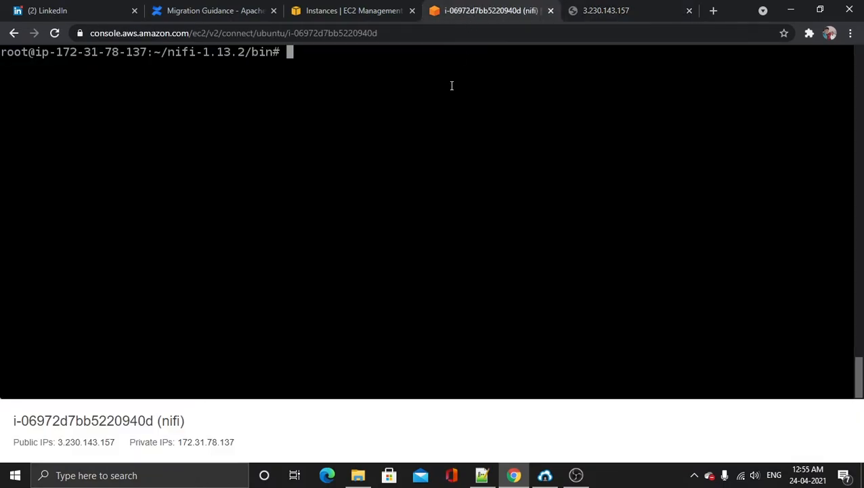
Move from bin into the logs folder, list it and cat nifi-app.log.
{"action": "type", "text": "cd .."}
{"action": "type", "text": "l"}
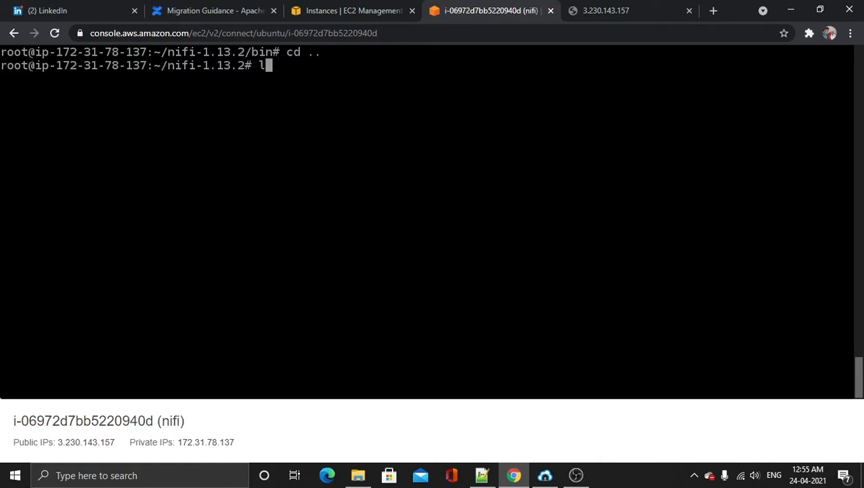
{"action": "type", "text": "cd logs"}
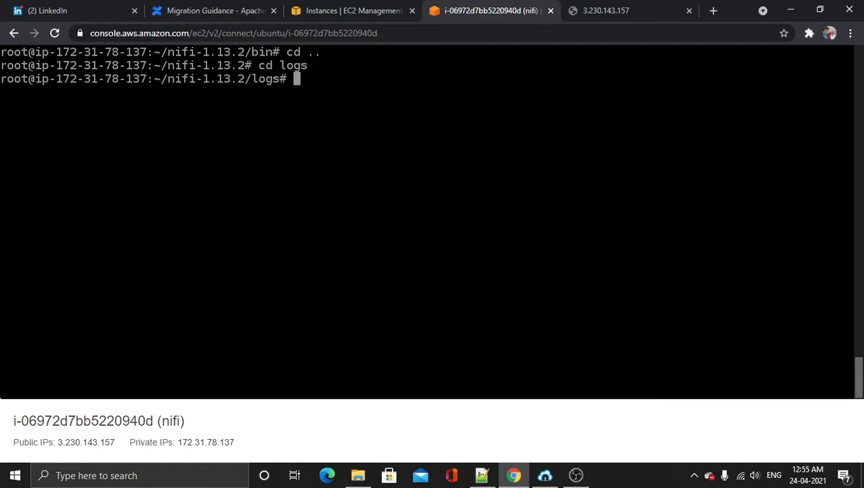
{"action": "type", "text": "ls"}
{"action": "type", "text": "cat"}
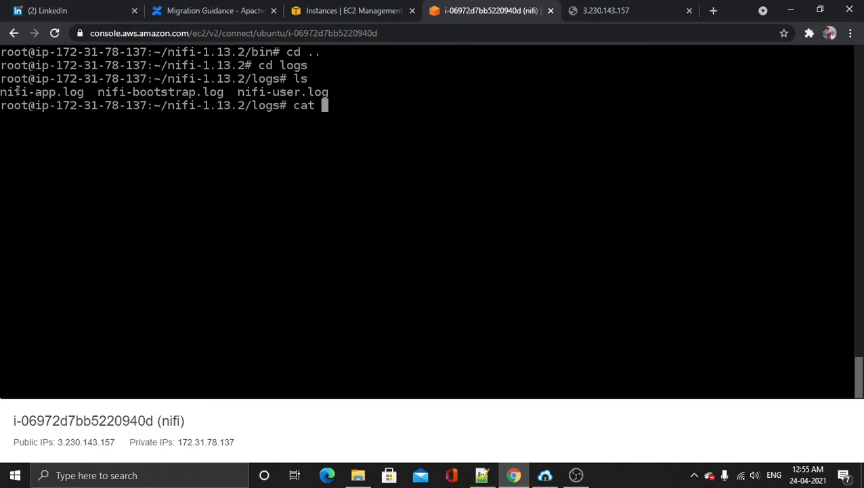
{"action": "double_click", "coordinate": [42, 91]}
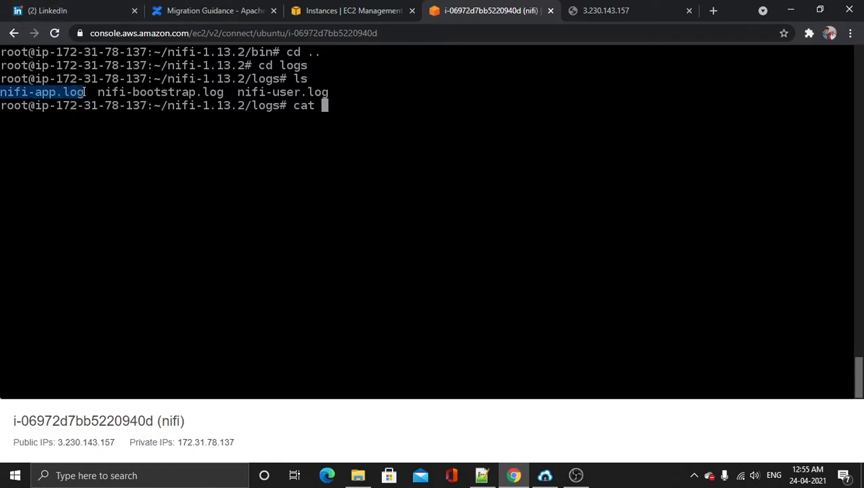
{"action": "type", "text": "nifi-app.log"}
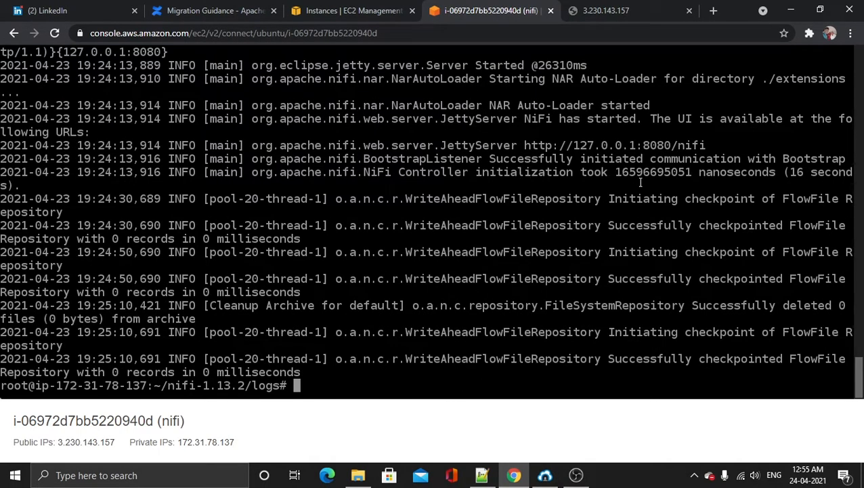
{"action": "mouse_move", "coordinate": [725, 355]}
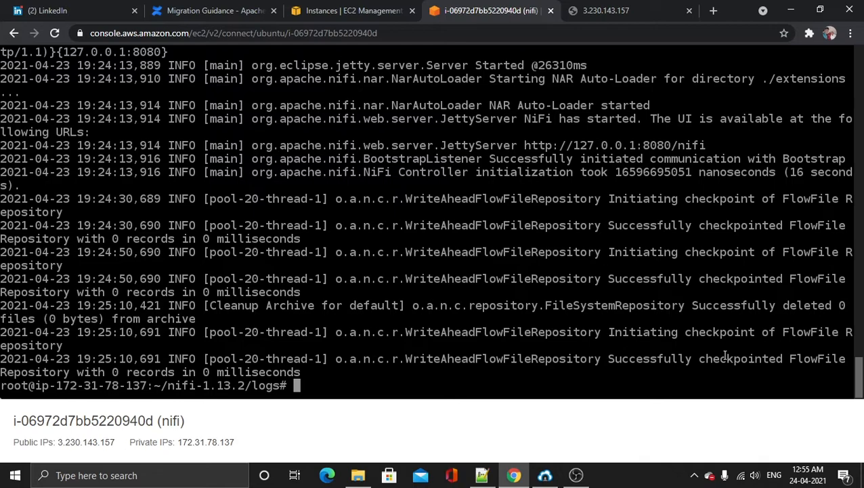
Scroll to the JettyServer startup lines showing the UI bound to 127.0.0.1:8080, then return to the unreachable page.
{"action": "scroll", "scroll_direction": "up", "scroll_amount": 3}
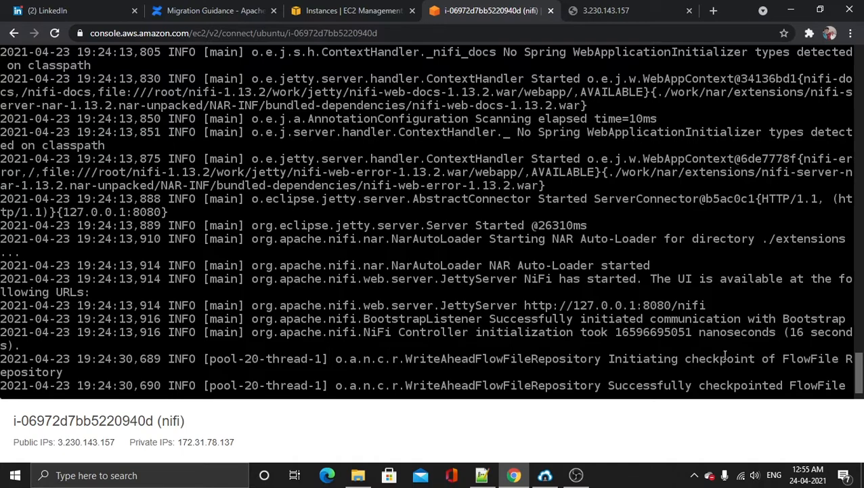
{"action": "mouse_move", "coordinate": [221, 247]}
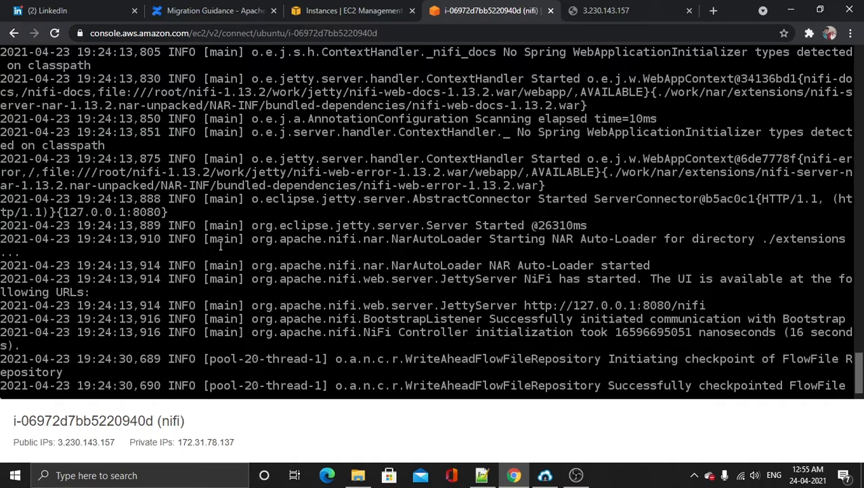
{"action": "left_click_drag", "start_coordinate": [63, 211], "coordinate": [122, 211]}
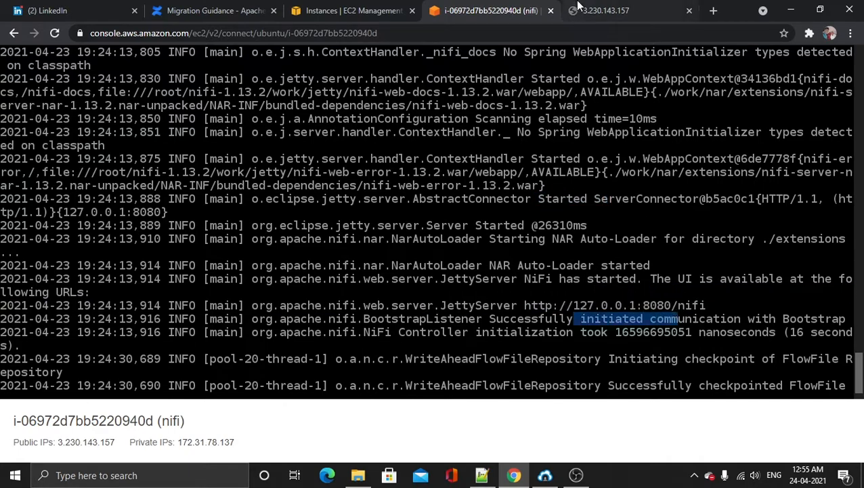
{"action": "left_click", "coordinate": [621, 11]}
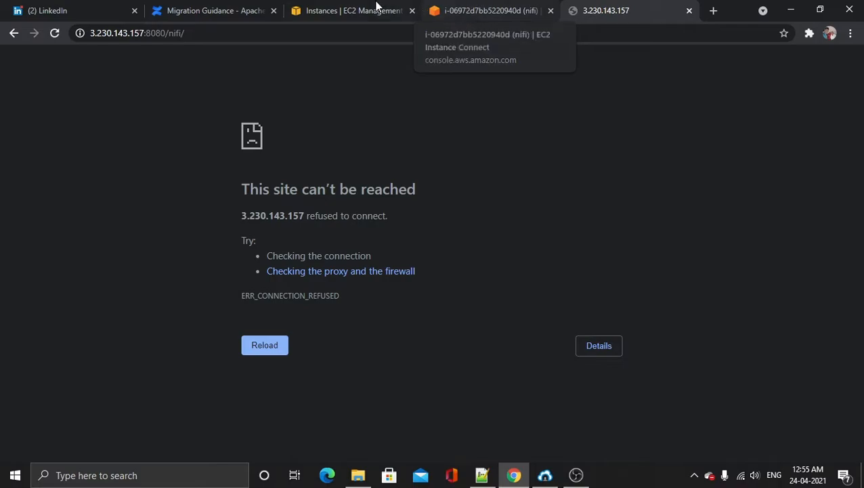
On the NiFi Downloads page, open the Migration Guidance link for release 1.13.2.
{"action": "left_click", "coordinate": [217, 11]}
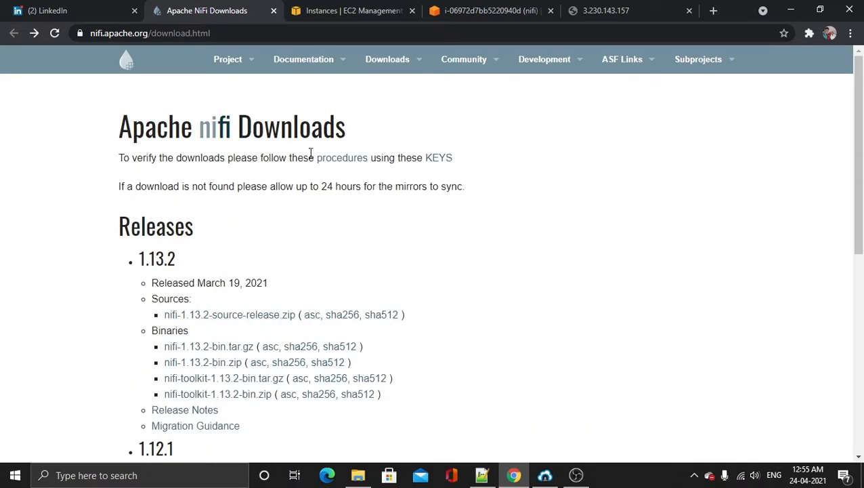
{"action": "scroll", "scroll_direction": "down", "scroll_amount": 3}
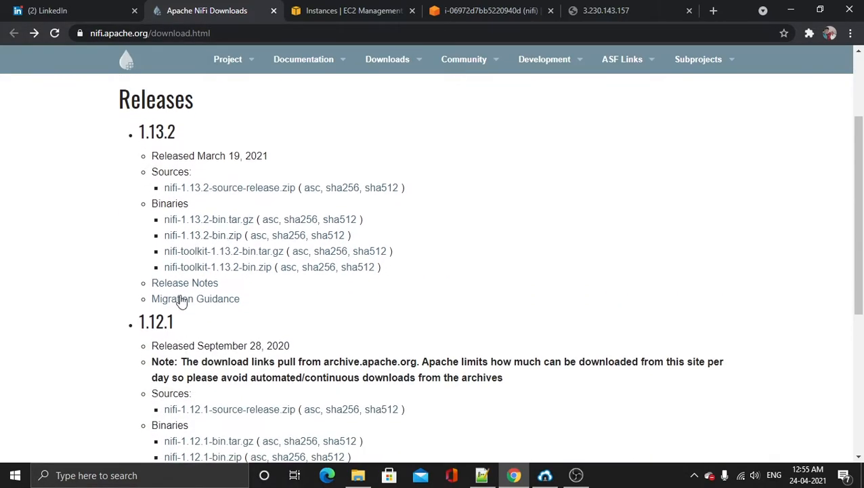
{"action": "left_click", "coordinate": [195, 299]}
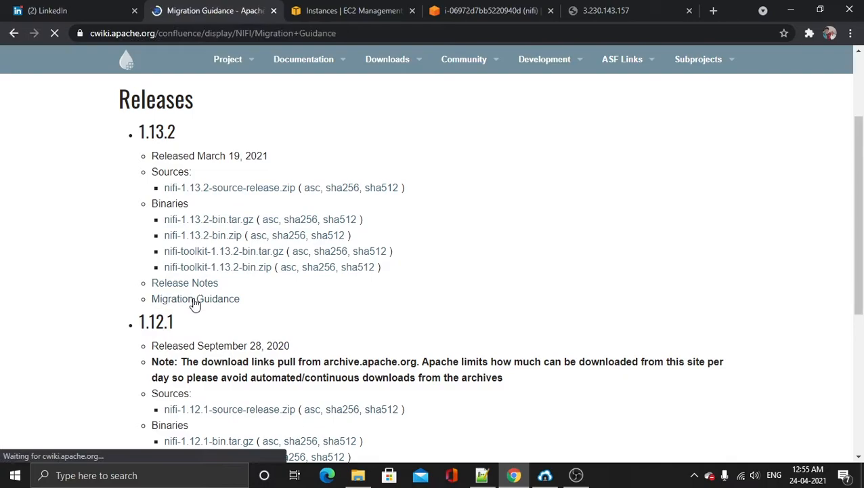
Read the 1.12.x to 1.13.x note that HTTP now only accepts 127.0.0.1 via nifi.web.http.host, then return to the terminal.
{"action": "left_click", "coordinate": [195, 299]}
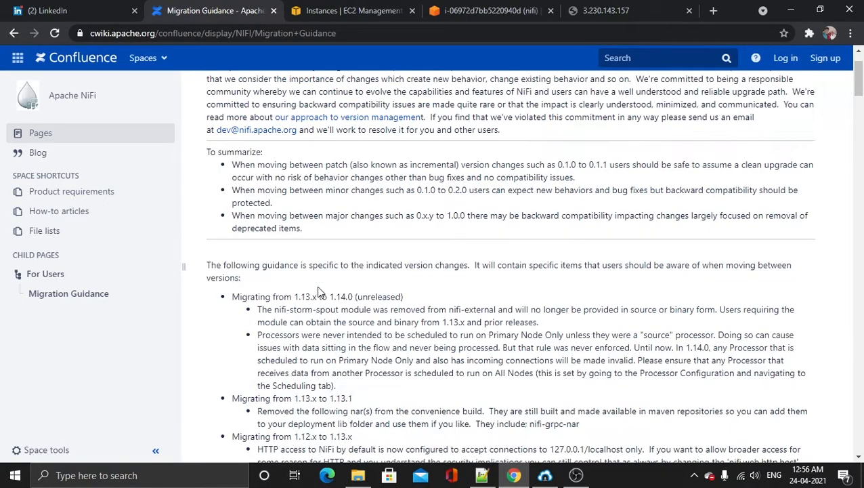
{"action": "scroll", "scroll_direction": "down", "scroll_amount": 3}
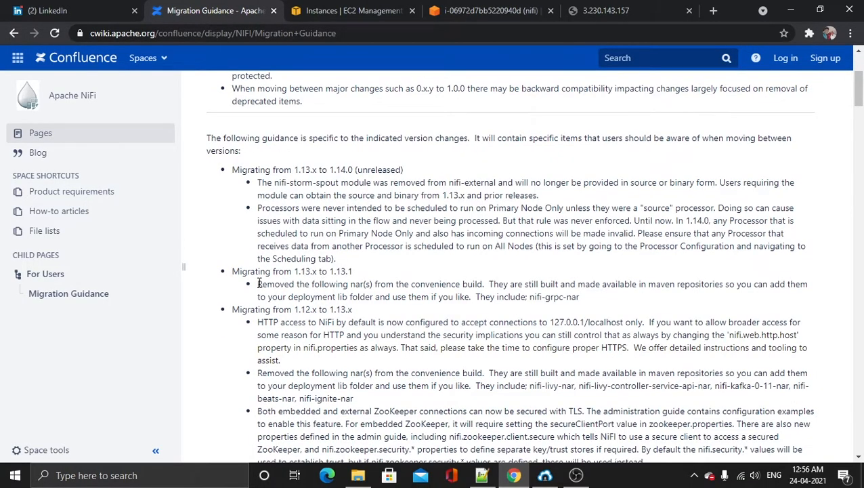
{"action": "scroll", "scroll_direction": "down", "scroll_amount": 3}
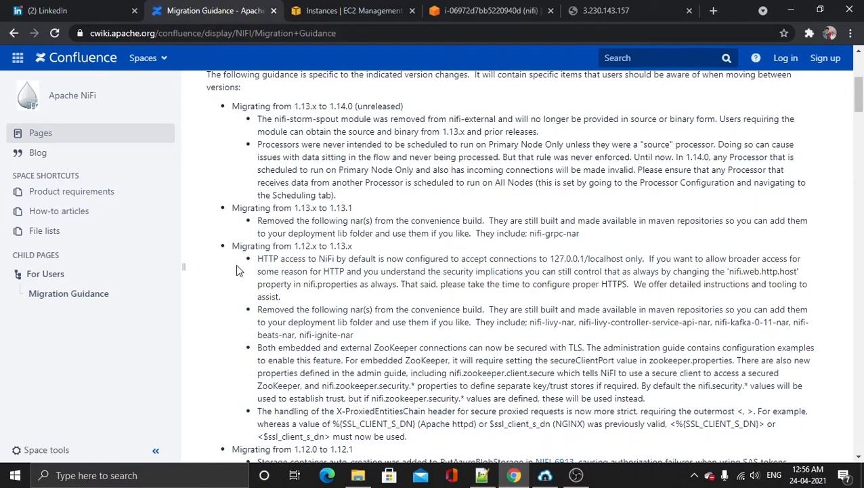
{"action": "mouse_move", "coordinate": [620, 258]}
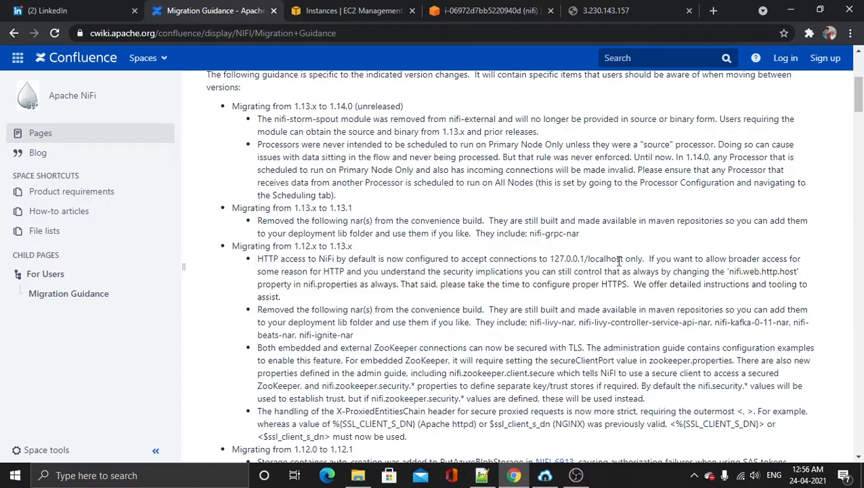
{"action": "mouse_move", "coordinate": [401, 263]}
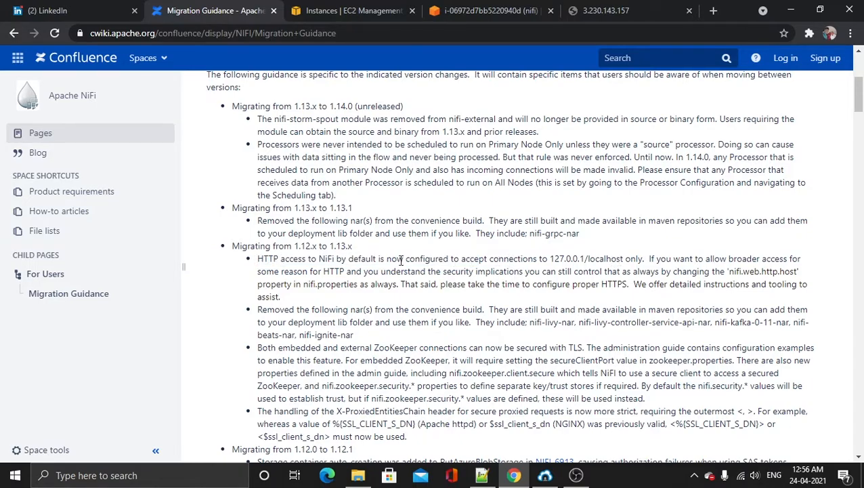
{"action": "left_click_drag", "start_coordinate": [231, 247], "coordinate": [399, 259]}
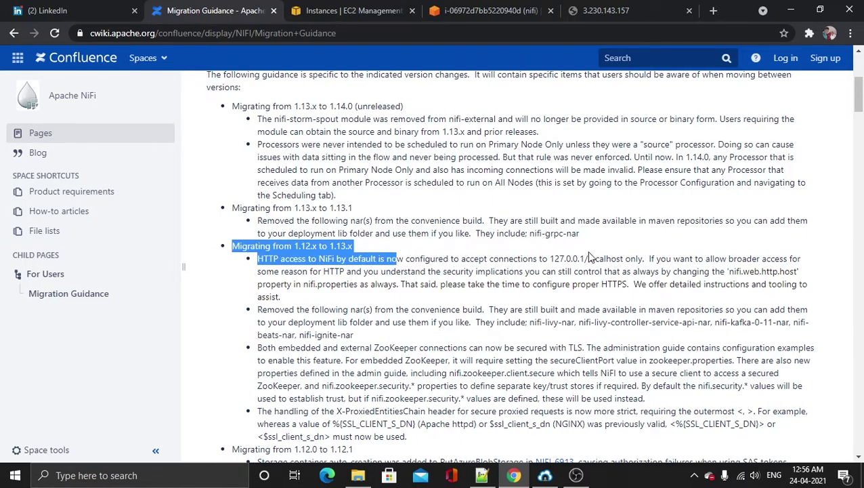
{"action": "left_click_drag", "start_coordinate": [399, 257], "coordinate": [589, 258]}
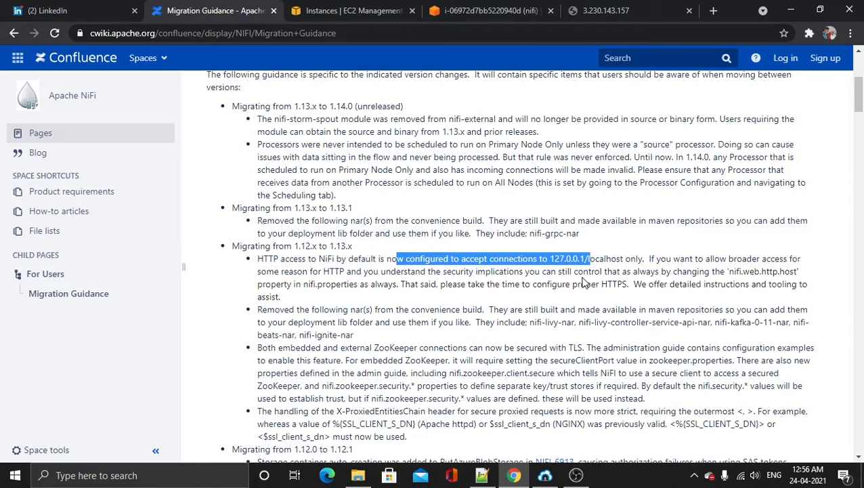
{"action": "mouse_move", "coordinate": [569, 264]}
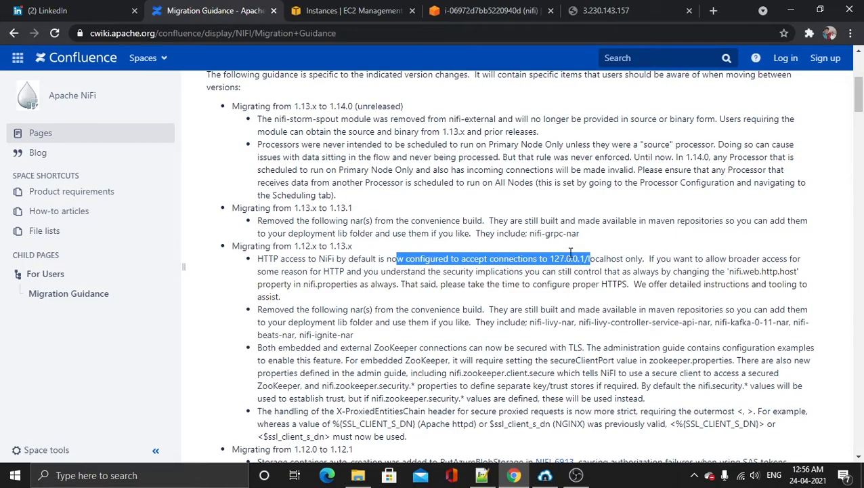
{"action": "mouse_move", "coordinate": [618, 257]}
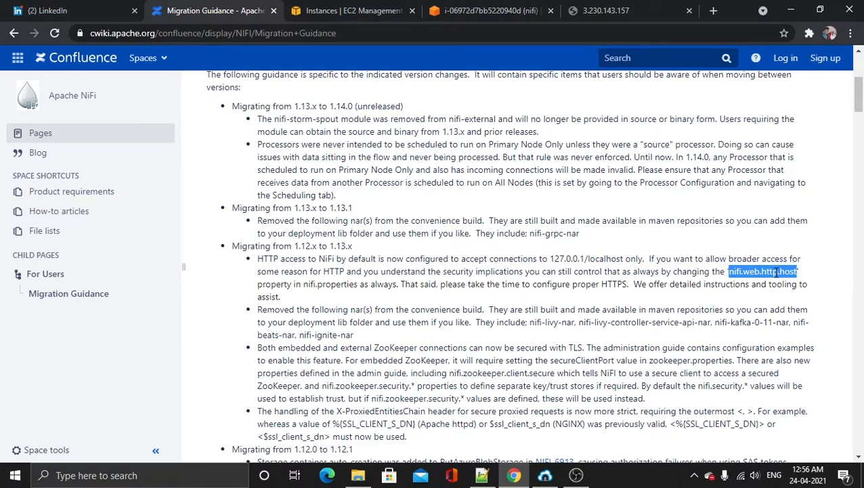
{"action": "mouse_move", "coordinate": [555, 9]}
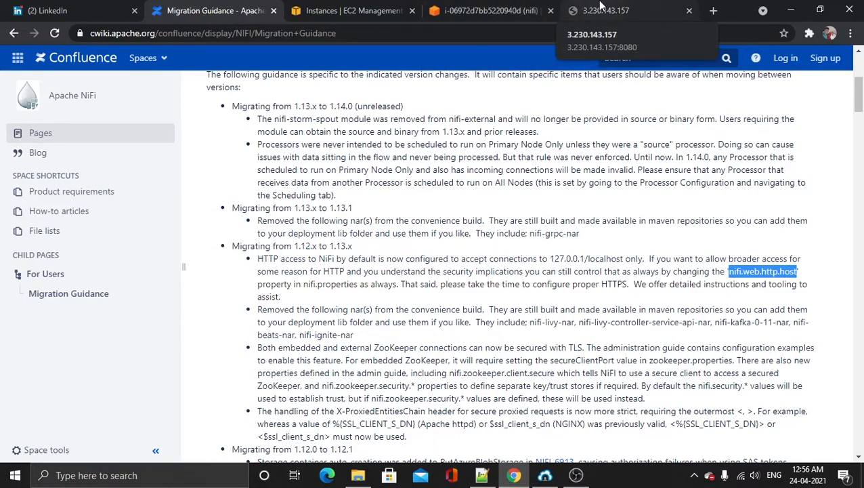
{"action": "left_click", "coordinate": [490, 11]}
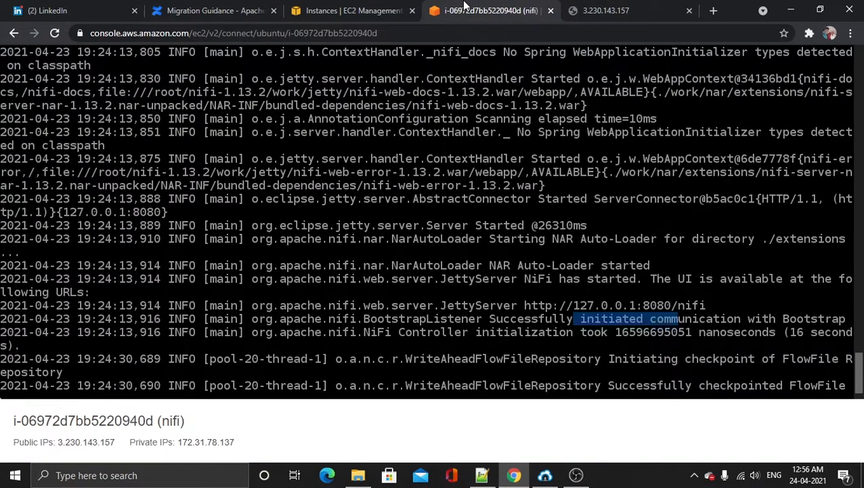
Clear the log output and cd up from logs into the NiFi home directory.
{"action": "scroll", "scroll_direction": "down", "scroll_amount": 3}
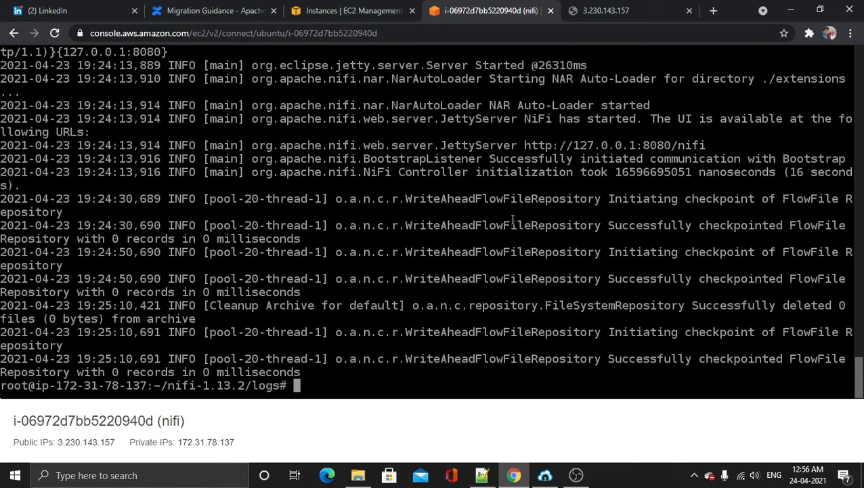
{"action": "type", "text": "cle"}
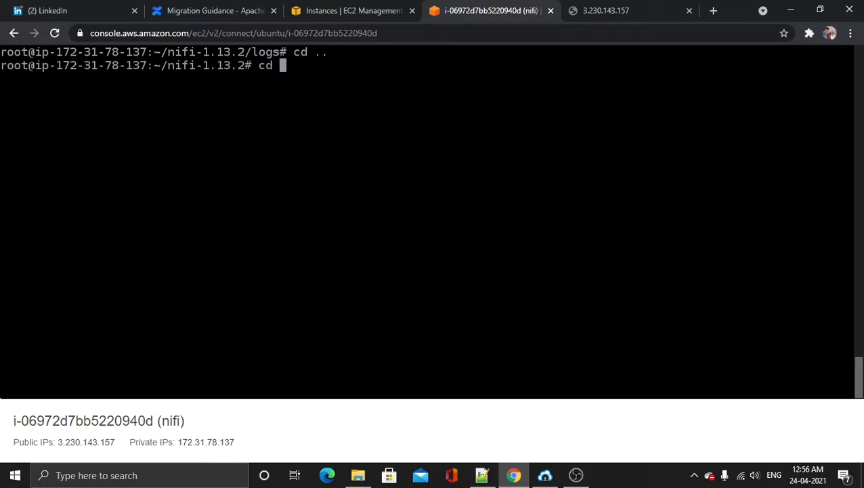
Enter the conf folder, list it and copy the nifi.properties file name.
{"action": "type", "text": "conf"}
{"action": "type", "text": "ls"}
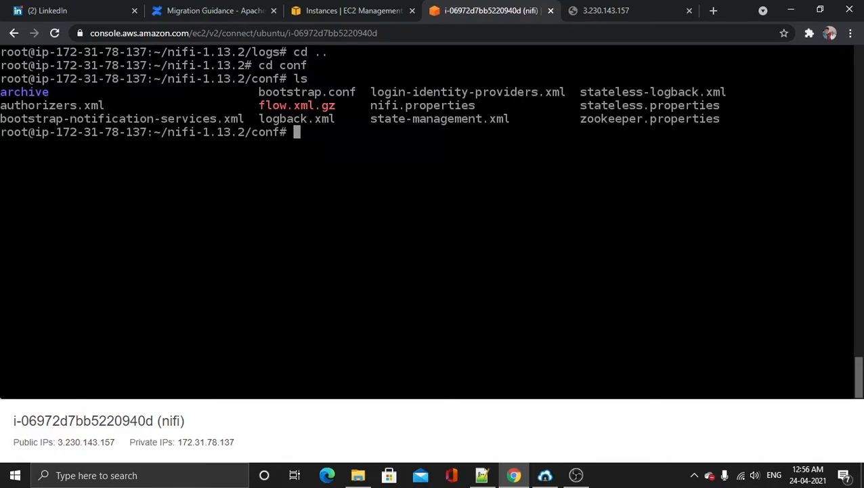
{"action": "type", "text": "vi"}
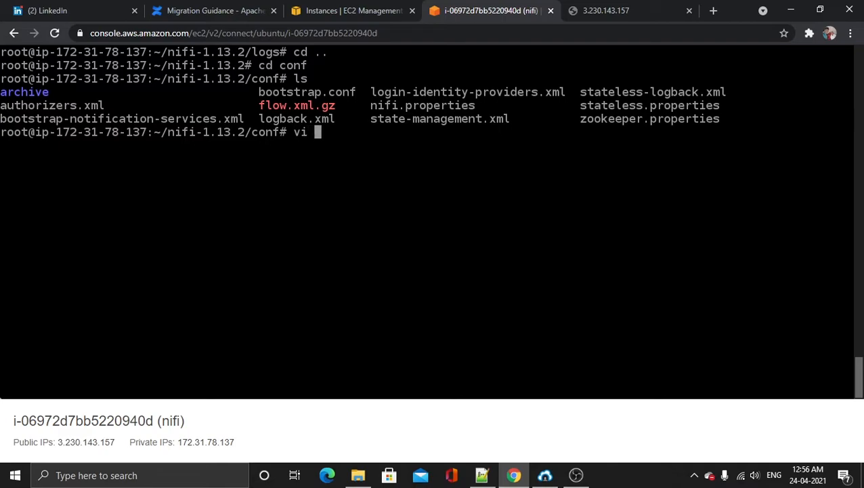
{"action": "double_click", "coordinate": [383, 106]}
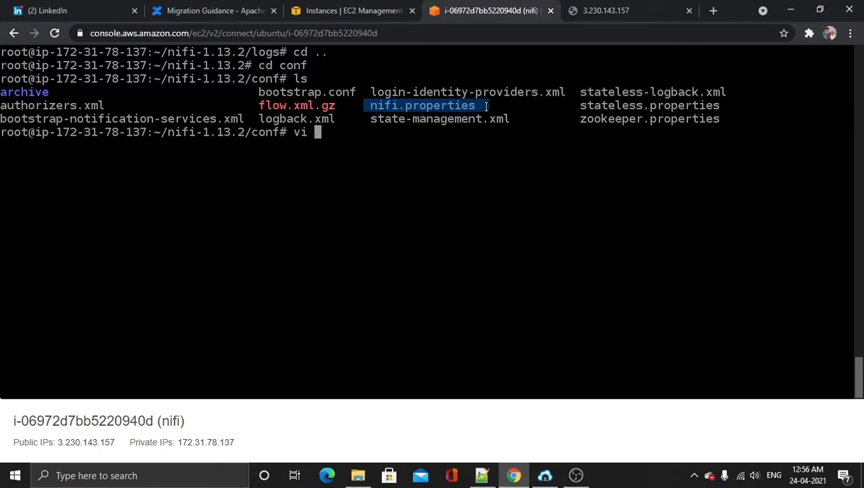
{"action": "type", "text": "nifi.properties"}
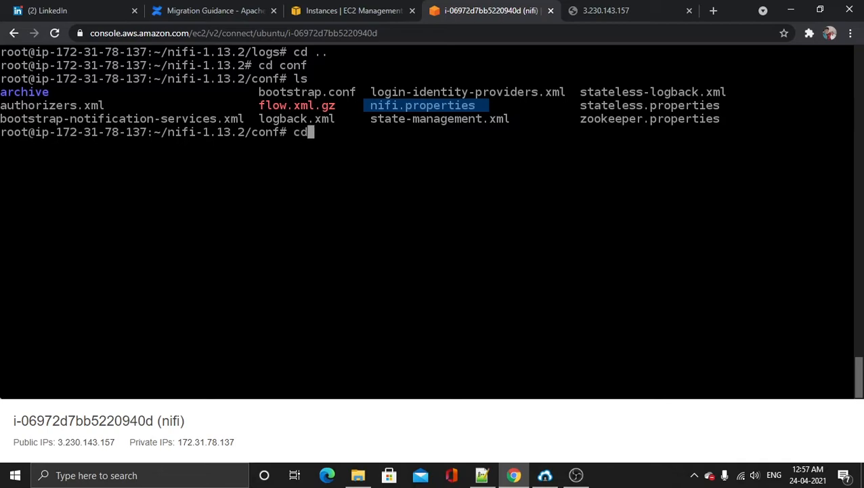
Move back up and into NiFi's bin directory and list its scripts.
{"action": "type", "text": "bin"}
{"action": "type", "text": "cd"}
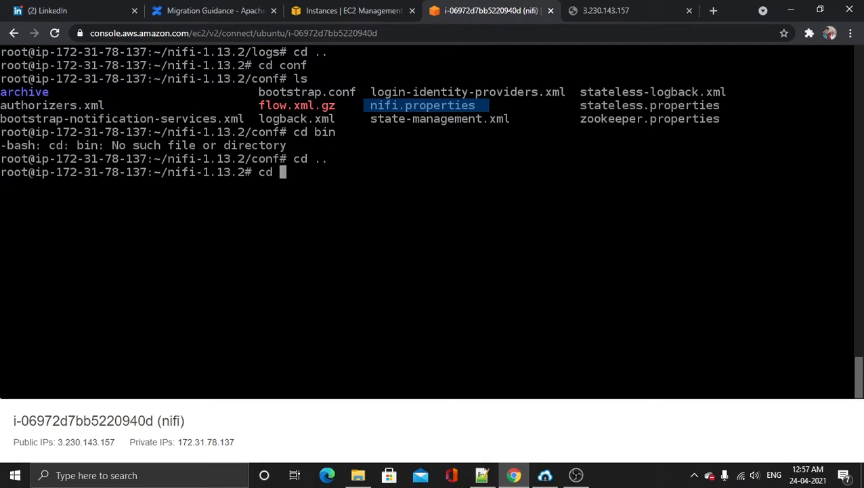
{"action": "type", "text": "bin"}
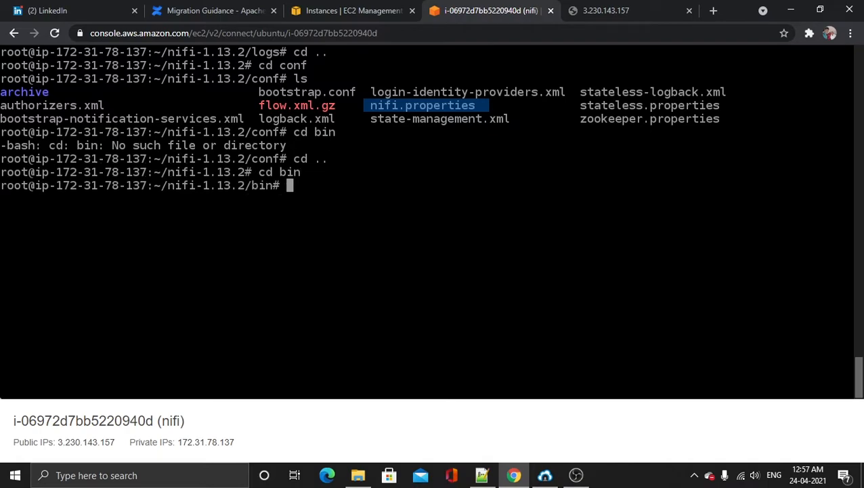
{"action": "type", "text": "l"}
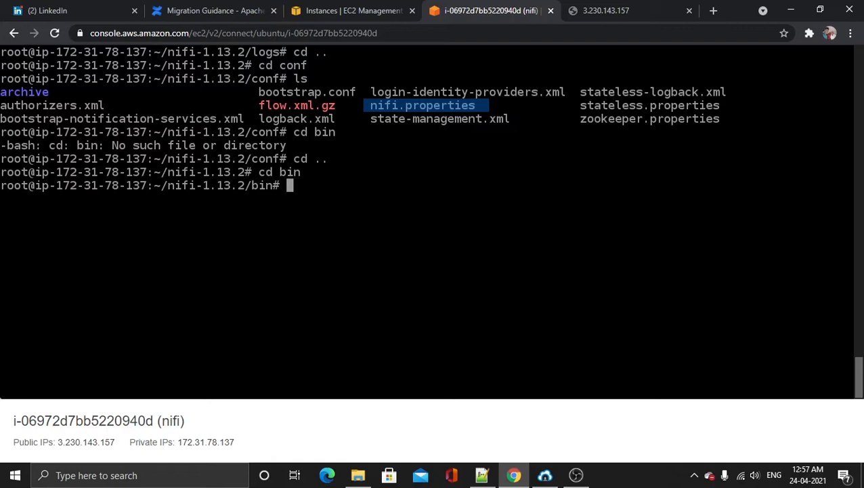
Run ./nifi.sh status to confirm NiFi is running, then ./nifi.sh stop until shutdown finishes.
{"action": "type", "text": "./"}
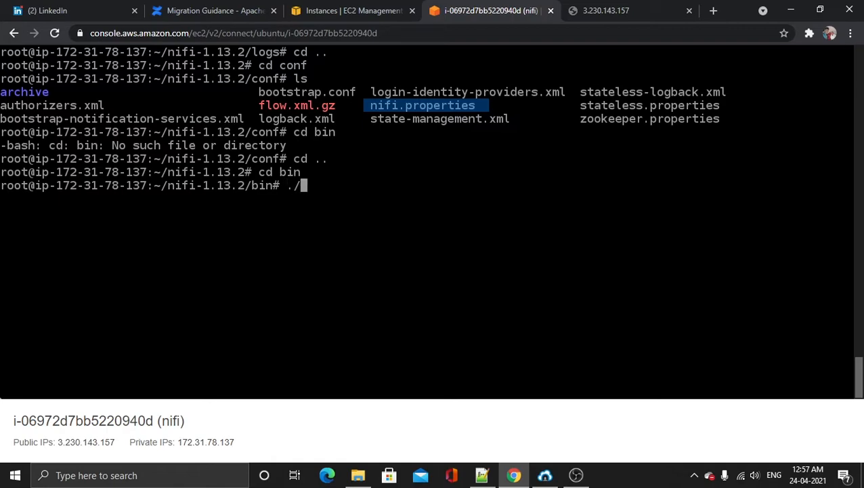
{"action": "type", "text": "nif"}
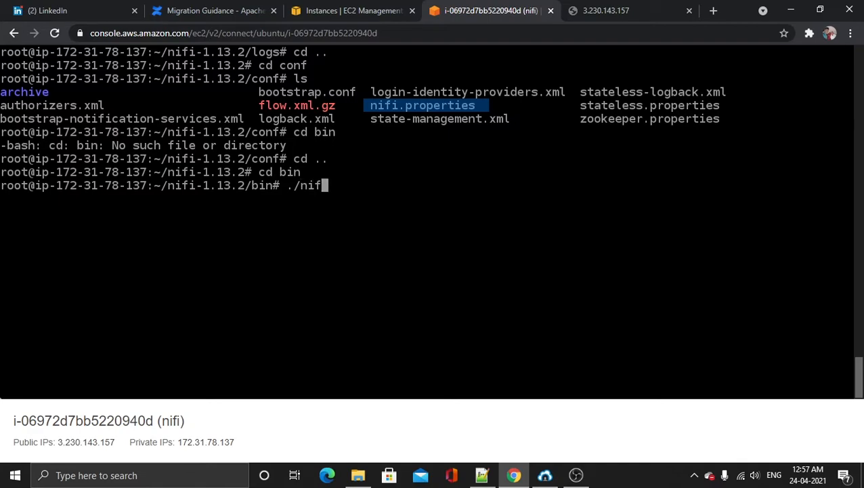
{"action": "type", "text": "i.sh status"}
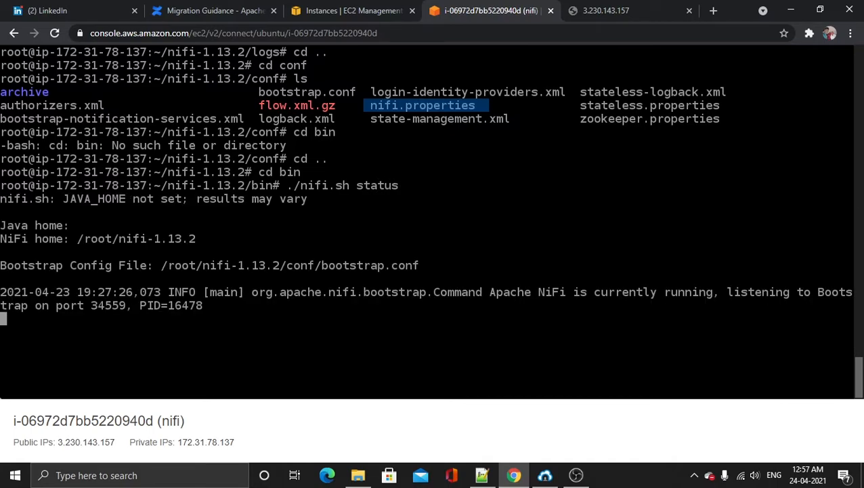
{"action": "type", "text": "./nifi.sh statu"}
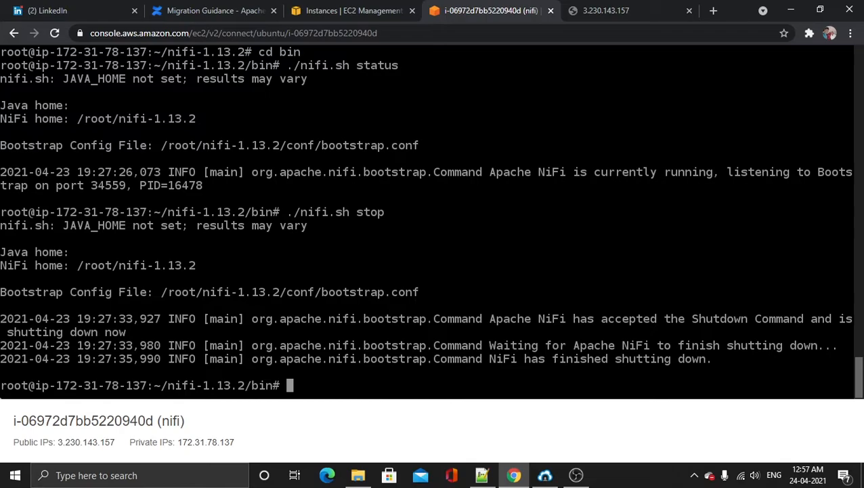
Return to the conf folder, list its files and start a vi command with the nifi.properties name.
{"action": "type", "text": "./nifi.sh"}
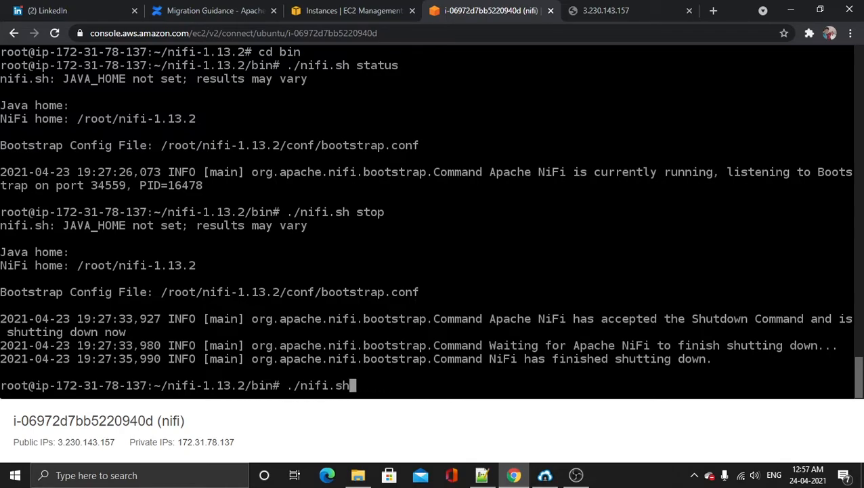
{"action": "type", "text": "cd"}
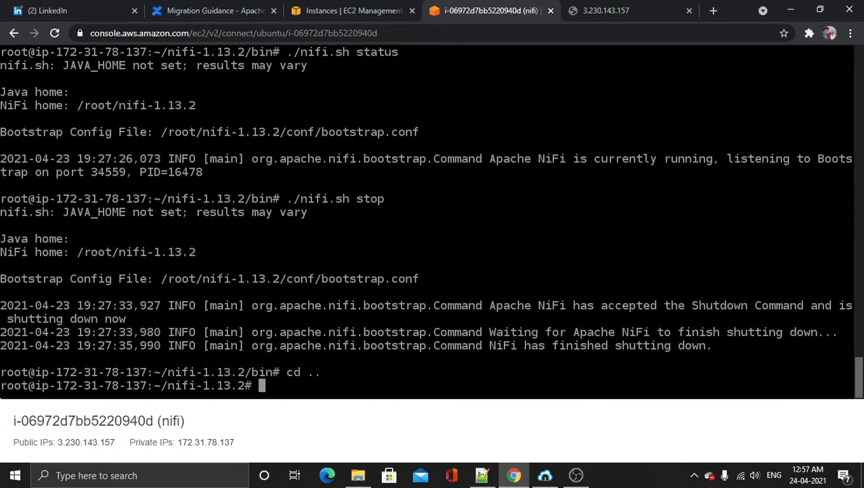
{"action": "type", "text": "cd"}
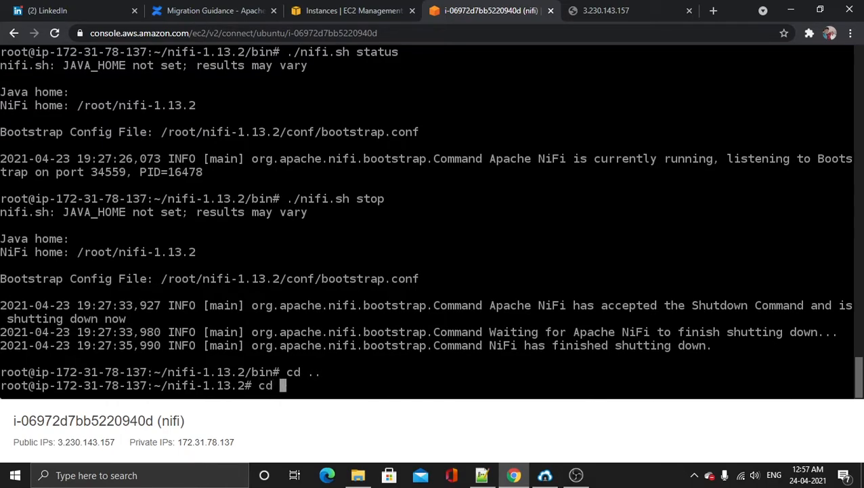
{"action": "type", "text": "conf"}
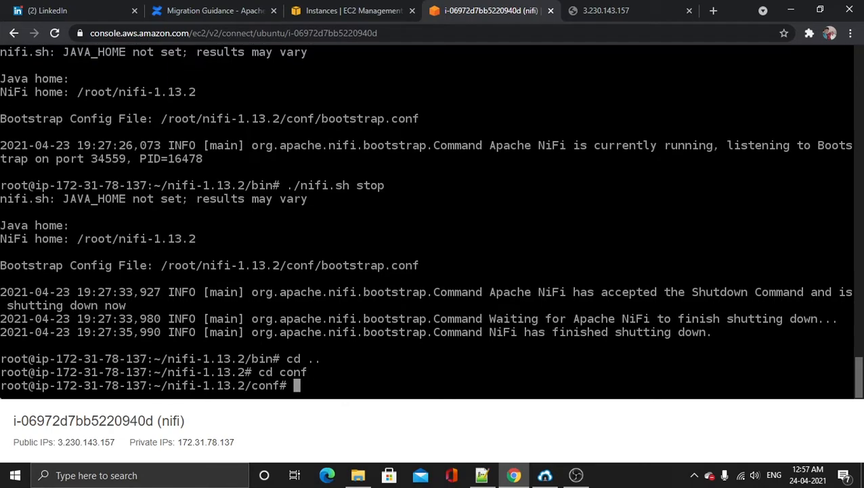
{"action": "type", "text": "ls"}
{"action": "type", "text": "c"}
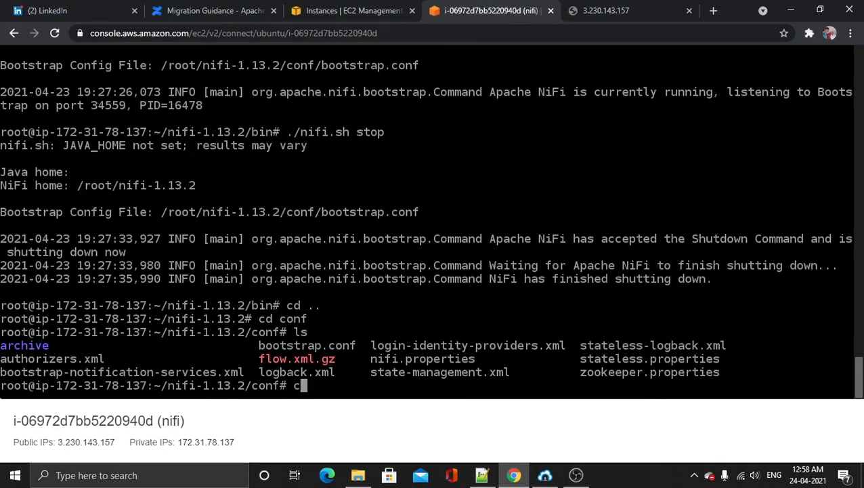
{"action": "type", "text": "vi"}
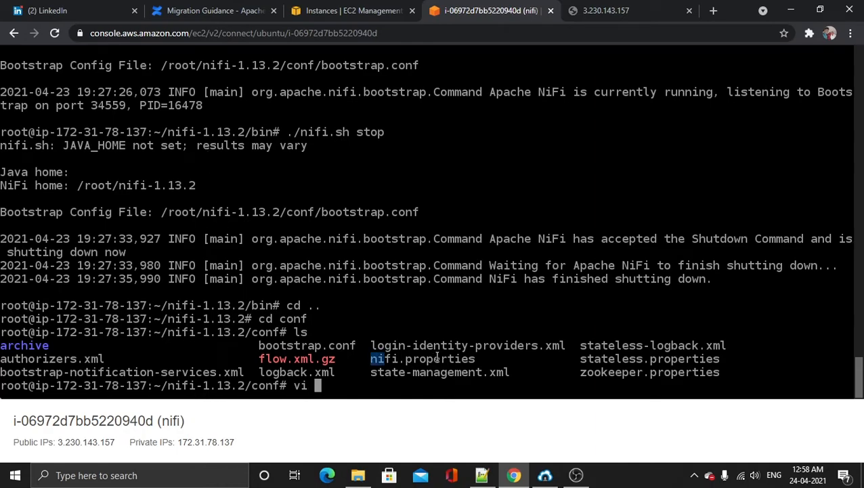
{"action": "double_click", "coordinate": [426, 359]}
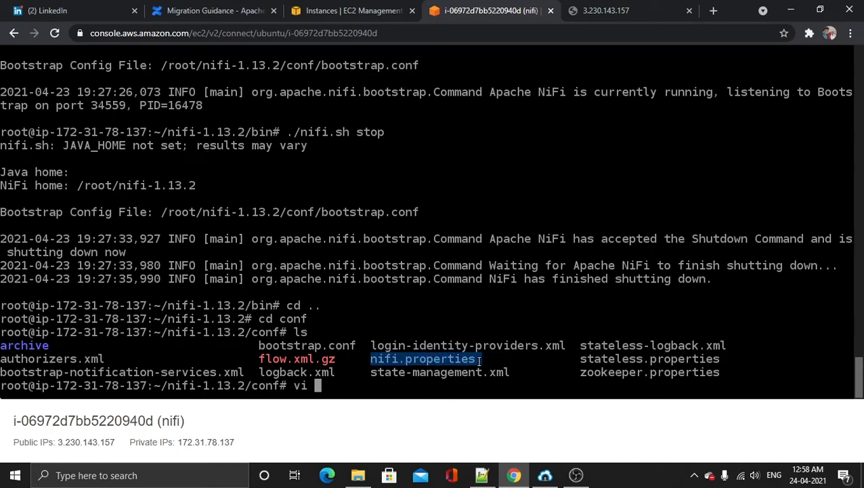
In vi, erase 127.0.0.1 so nifi.web.http.host is empty and save nifi.properties with :wq.
{"action": "type", "text": "nifi.properties"}
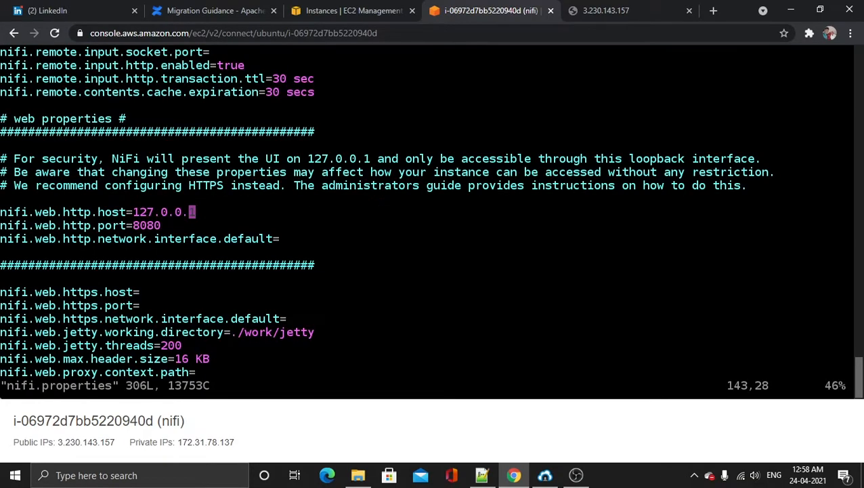
{"action": "key", "text": "i"}
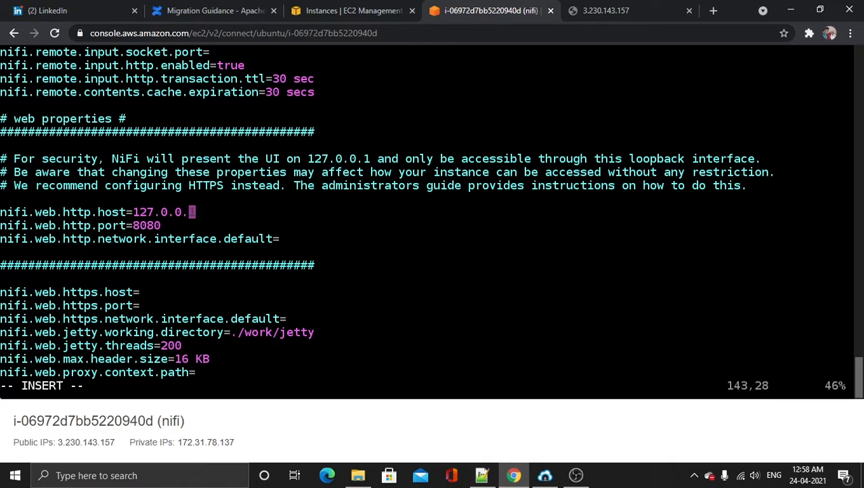
{"action": "key", "text": "BackSpace"}
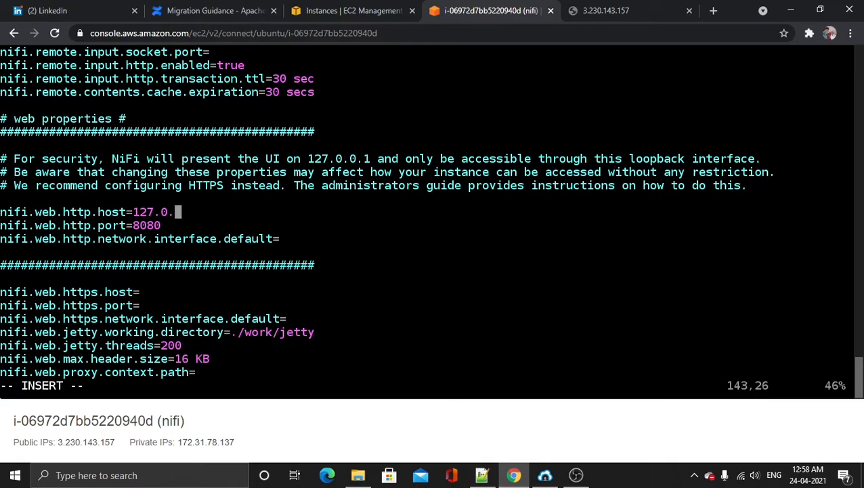
{"action": "key", "text": "BackSpace"}
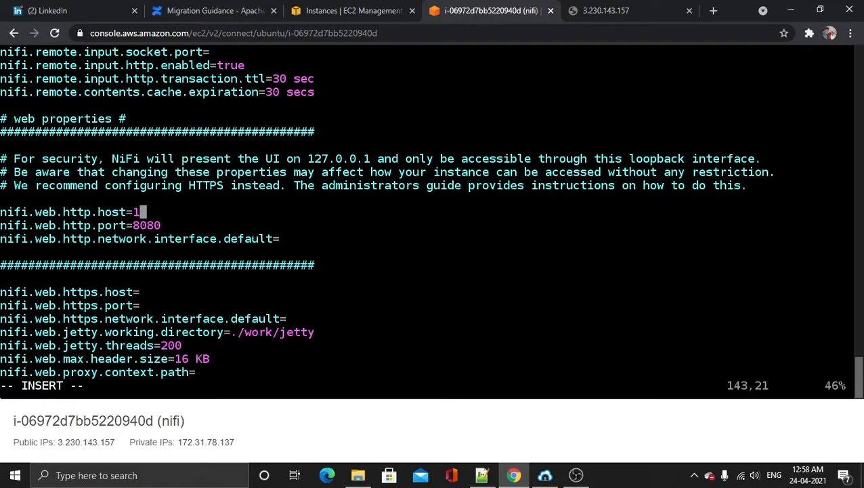
{"action": "key", "text": "Backspace"}
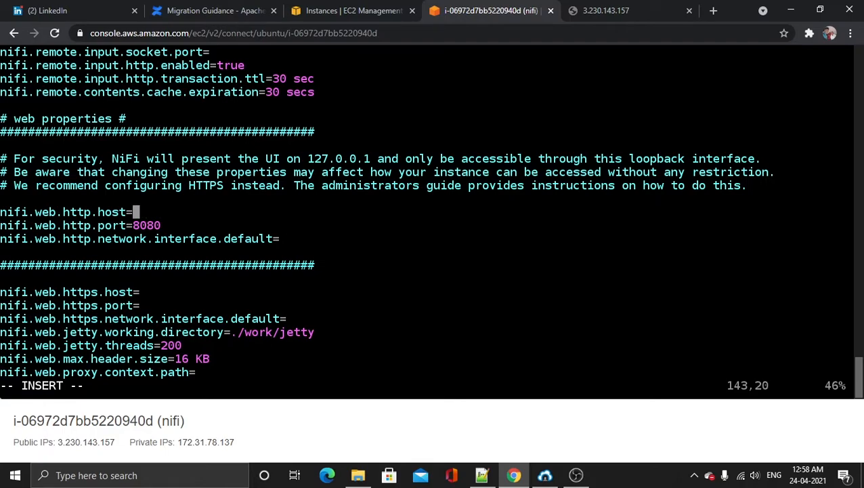
{"action": "key", "text": "Escape"}
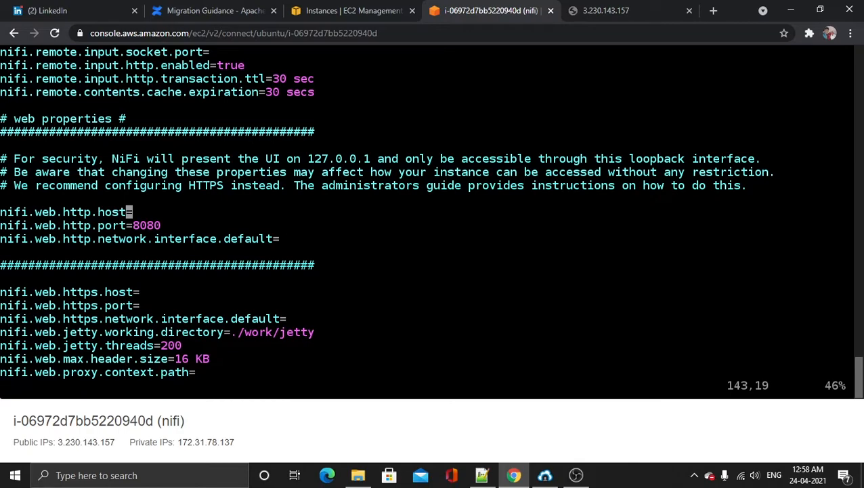
{"action": "type", "text": ":wq"}
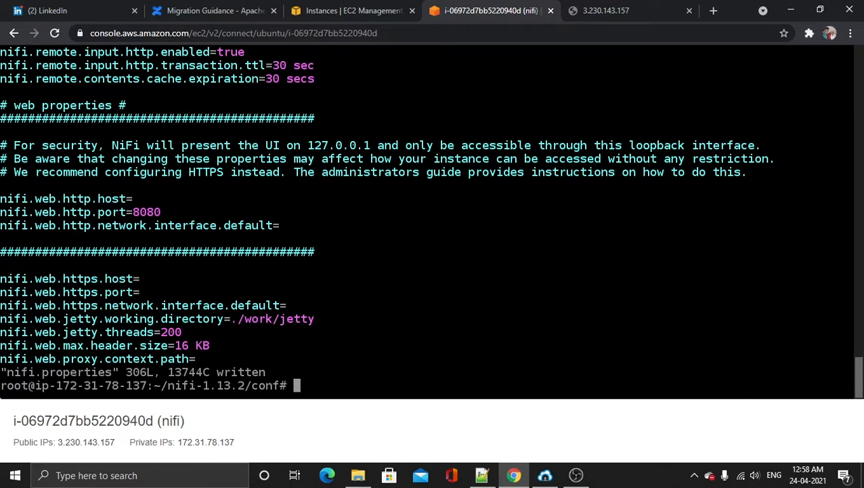
Clear the terminal and move back into NiFi's bin directory.
{"action": "type", "text": "cl"}
{"action": "type", "text": "cd bin"}
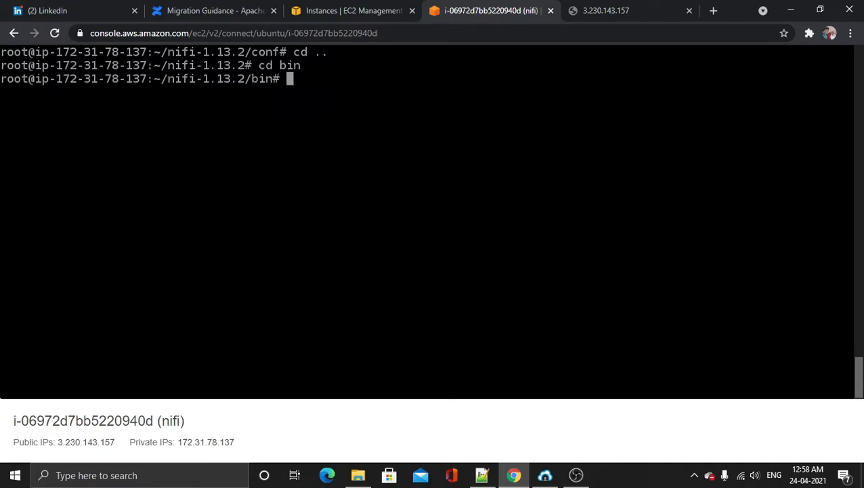
Run ./nifi.sh start then ./nifi.sh status to confirm NiFi is running, and begin clearing the terminal.
{"action": "type", "text": "./n"}
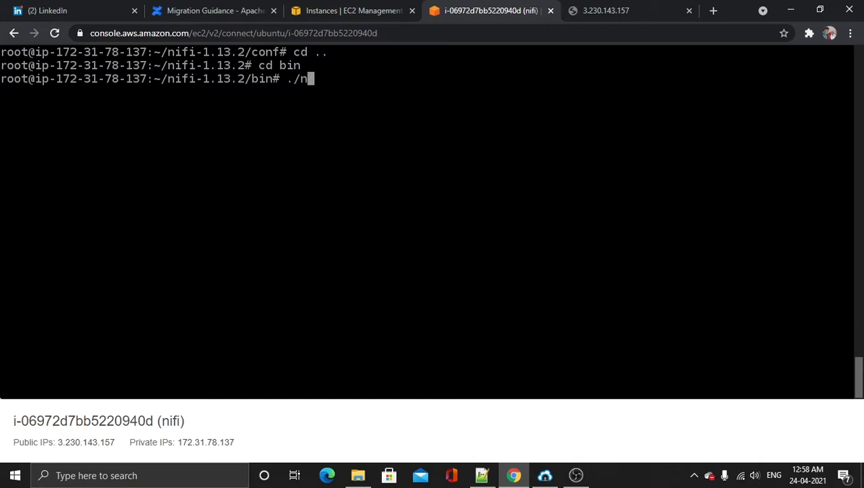
{"action": "type", "text": "ifi."}
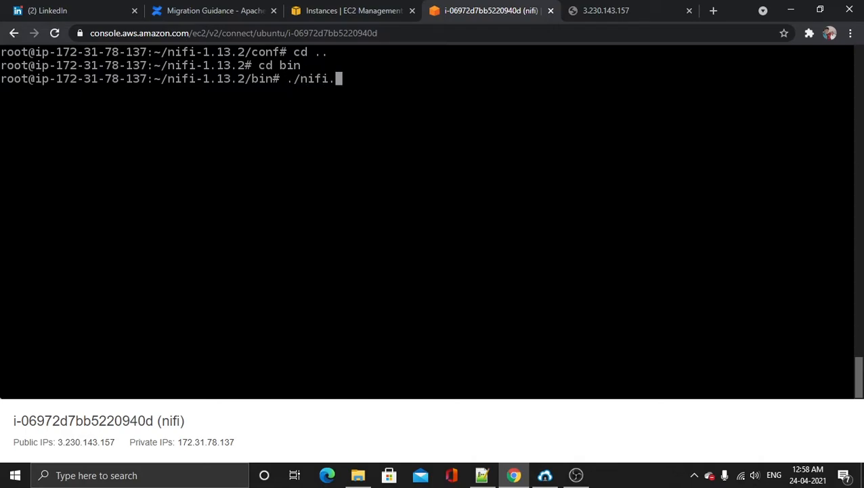
{"action": "type", "text": "sh start"}
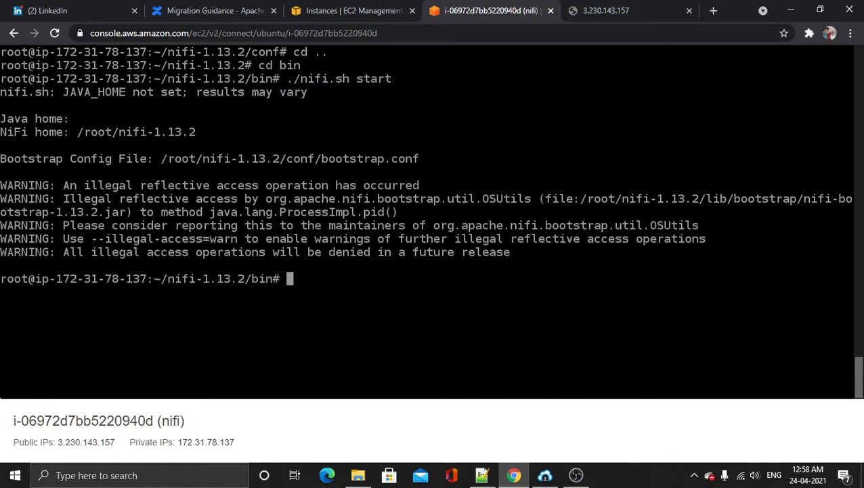
{"action": "type", "text": "./nifi.sh start"}
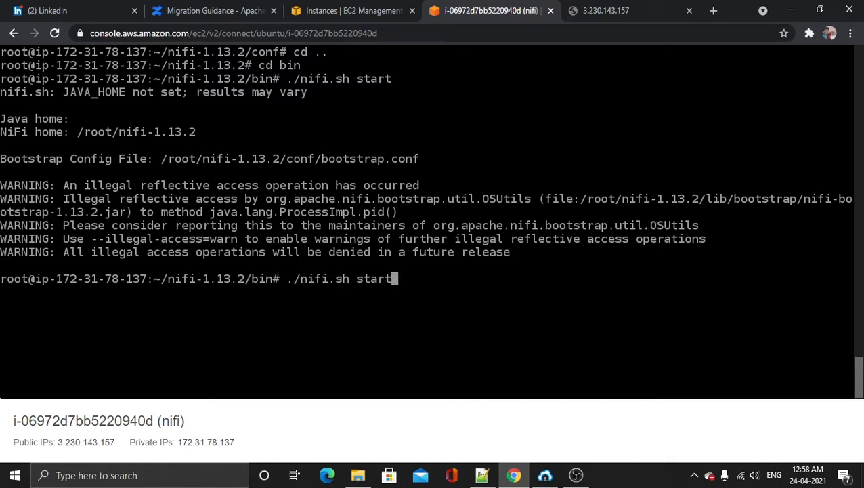
{"action": "type", "text": "status"}
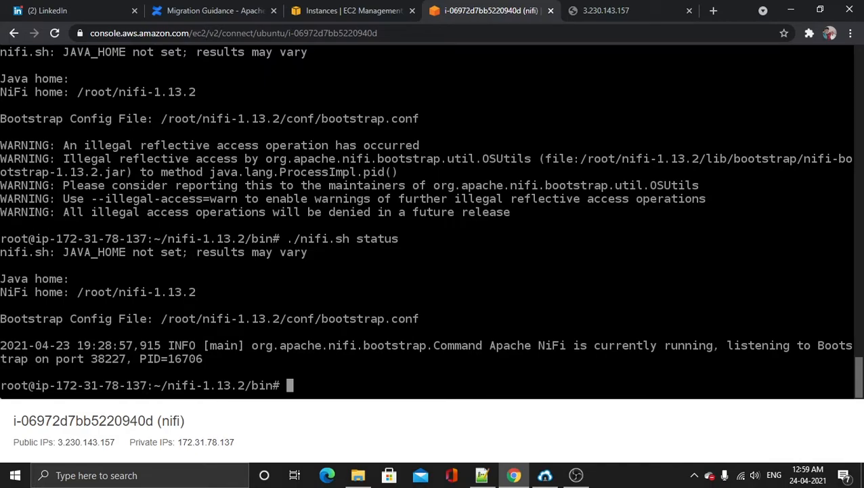
{"action": "type", "text": "c"}
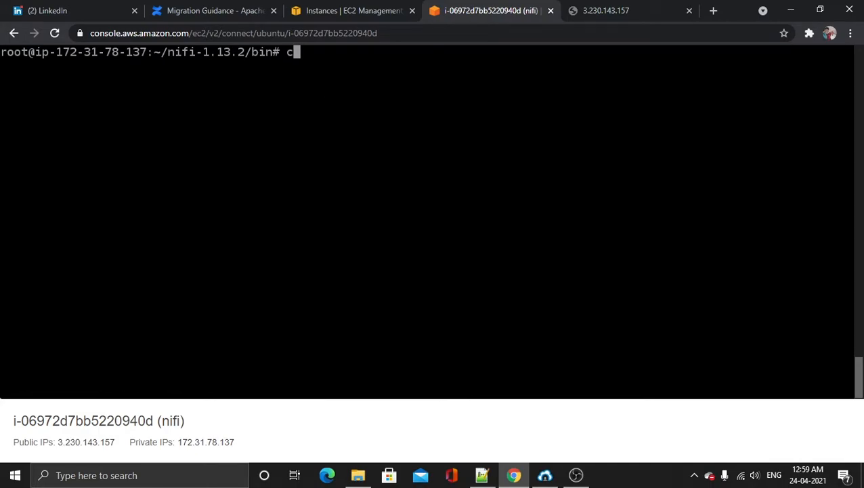
Move up one directory and change into the logs directory.
{"action": "type", "text": "cd .."}
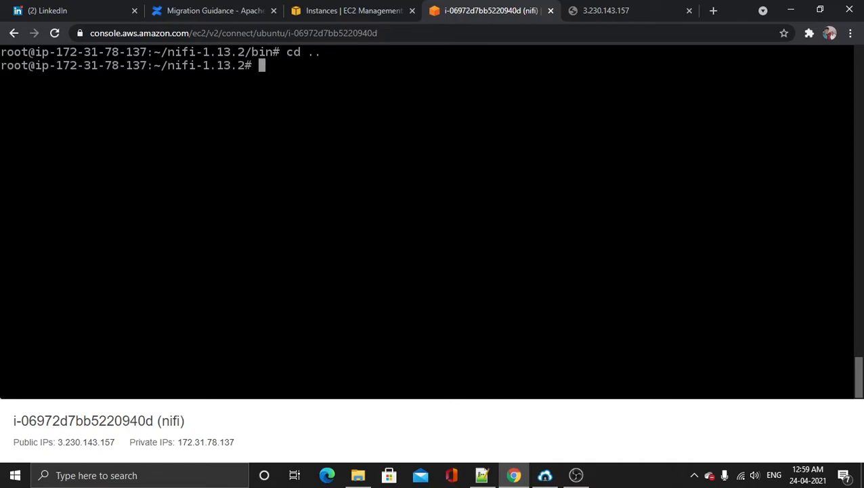
{"action": "type", "text": "cd"}
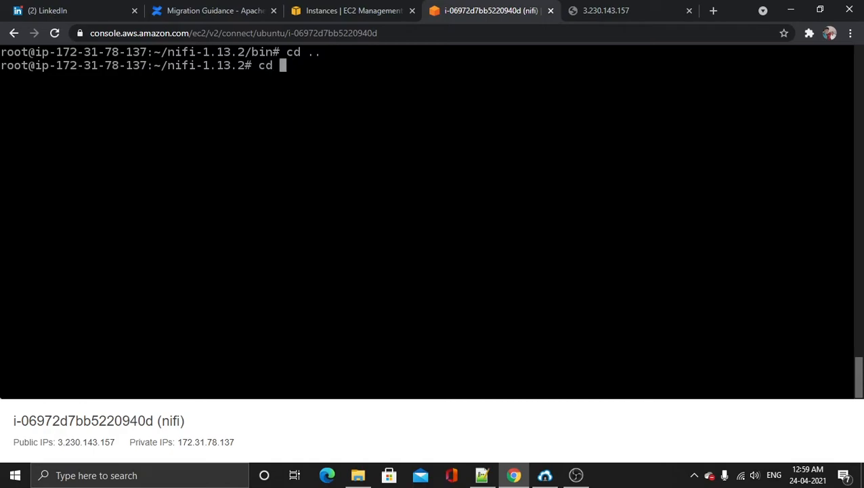
{"action": "type", "text": "/"}
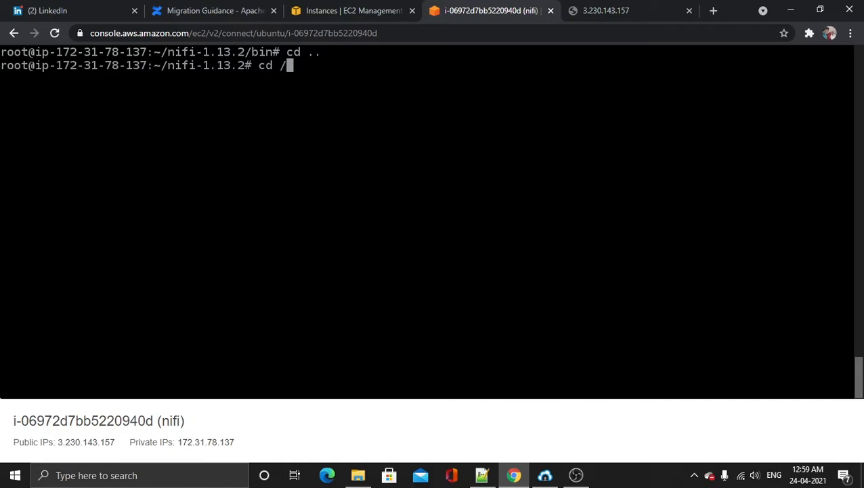
{"action": "key", "text": "Backspace"}
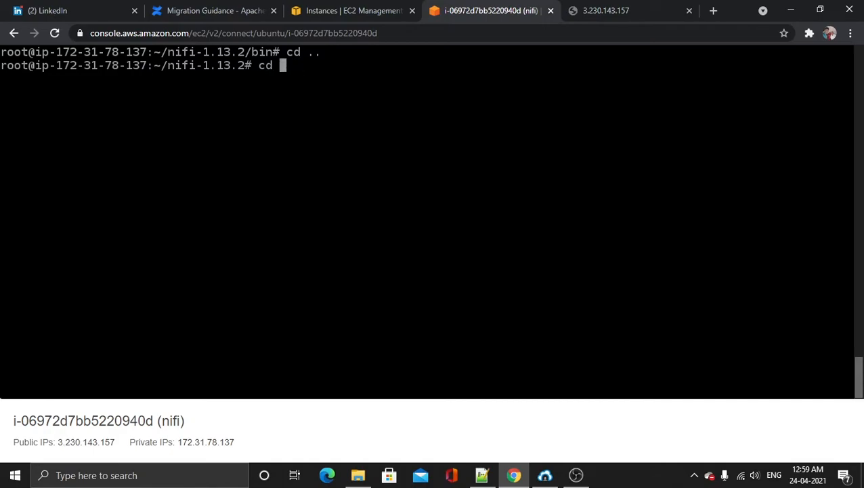
{"action": "type", "text": "logs"}
{"action": "type", "text": "c"}
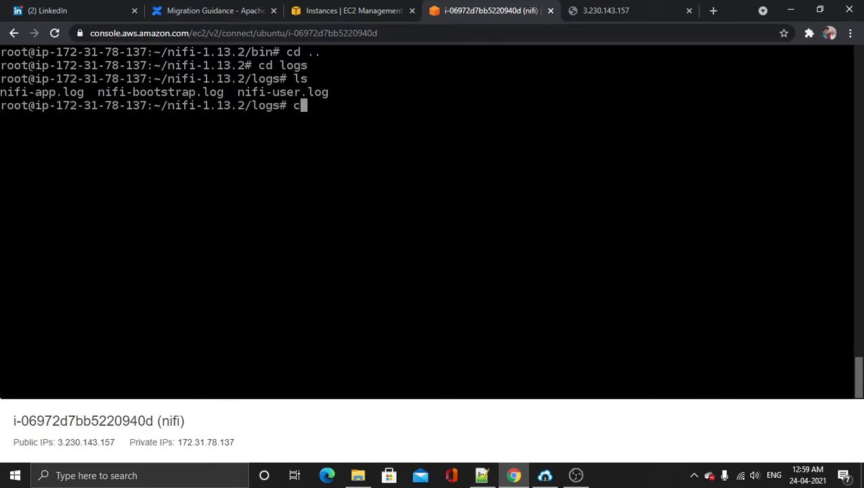
Display nifi-app.log with cat and read the JettyServer UI URLs on port 8080.
{"action": "type", "text": "at"}
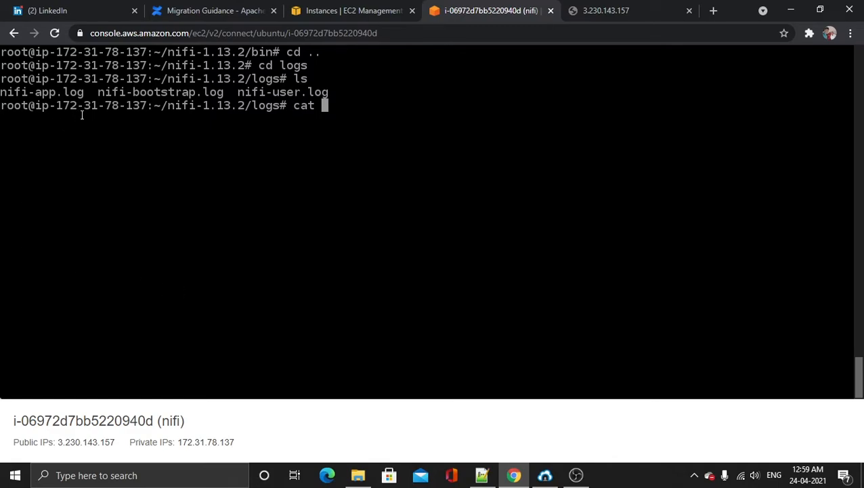
{"action": "double_click", "coordinate": [41, 93]}
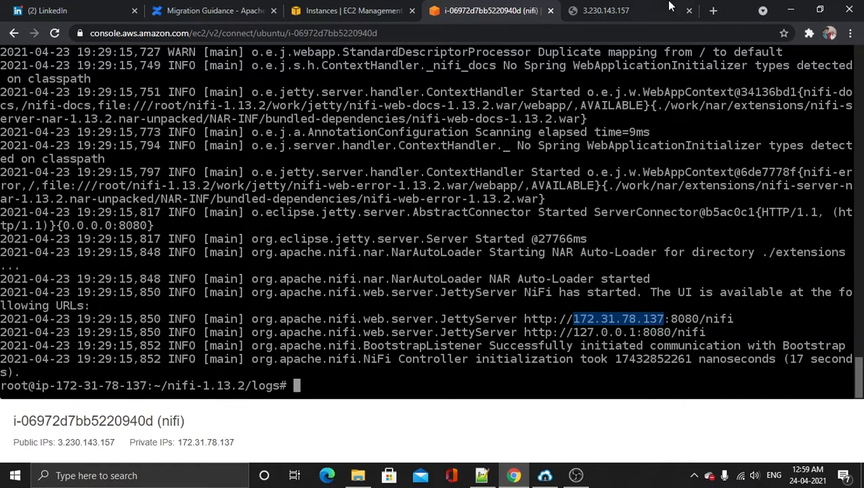
View the NiFi canvas at 3.230.143.157:8080/nifi, then visit rdtech.in in a new tab.
{"action": "left_click", "coordinate": [618, 11]}
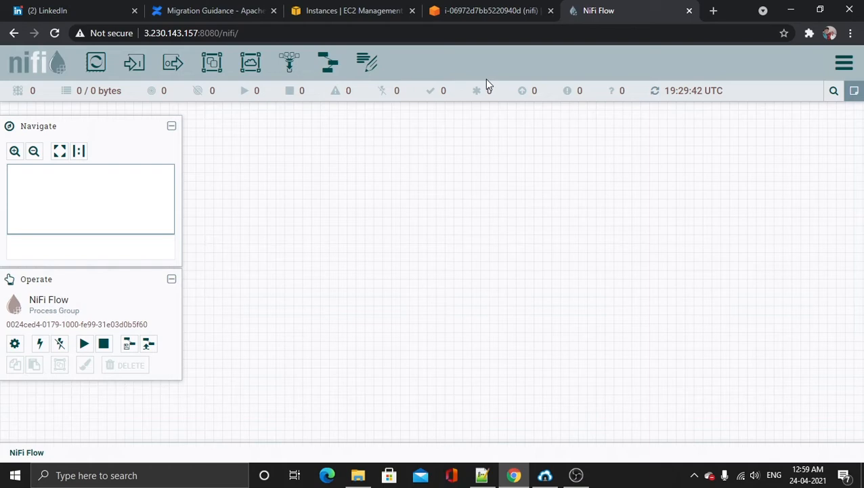
{"action": "left_click", "coordinate": [714, 10]}
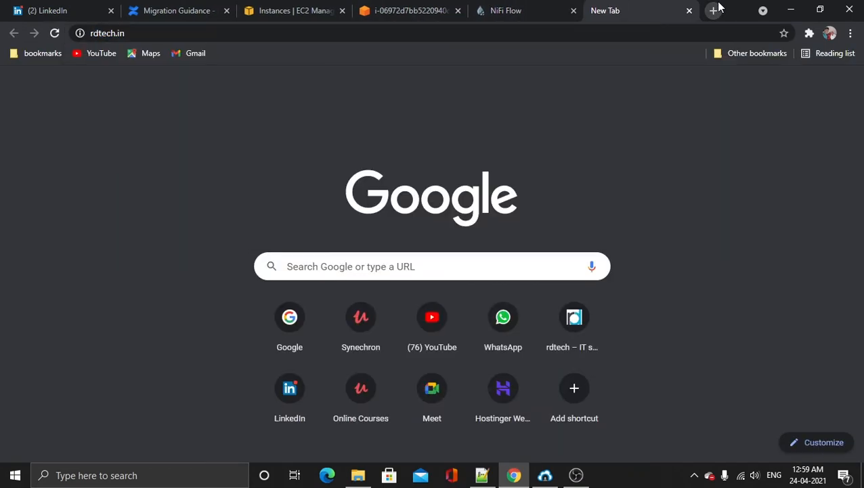
{"action": "left_click", "coordinate": [574, 317]}
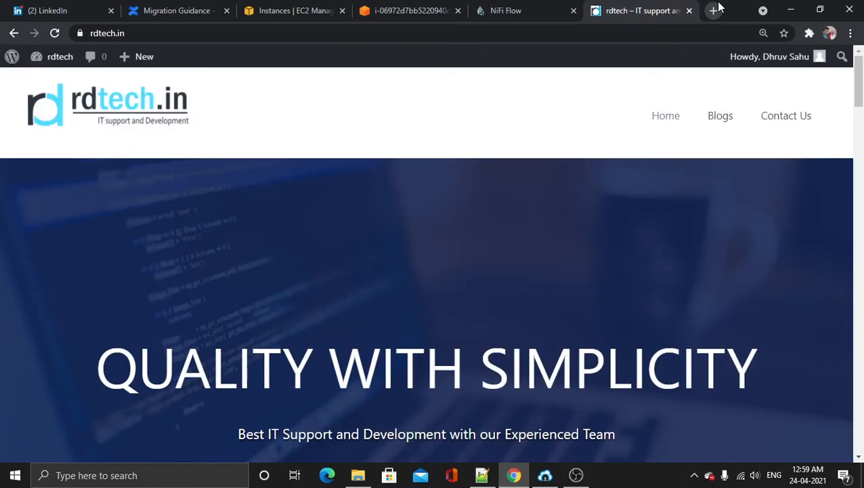